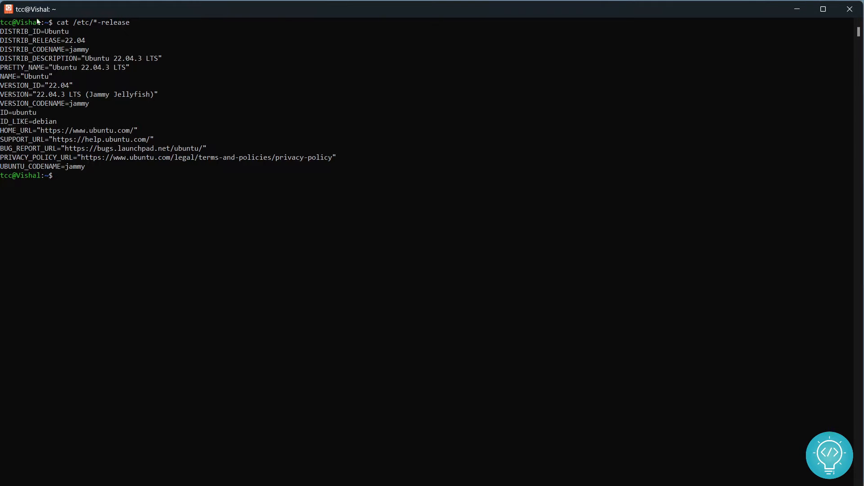
Step: Refresh the package lists with sudo apt update, authenticating with the sudo password
{"action": "double_click", "coordinate": [44, 41]}
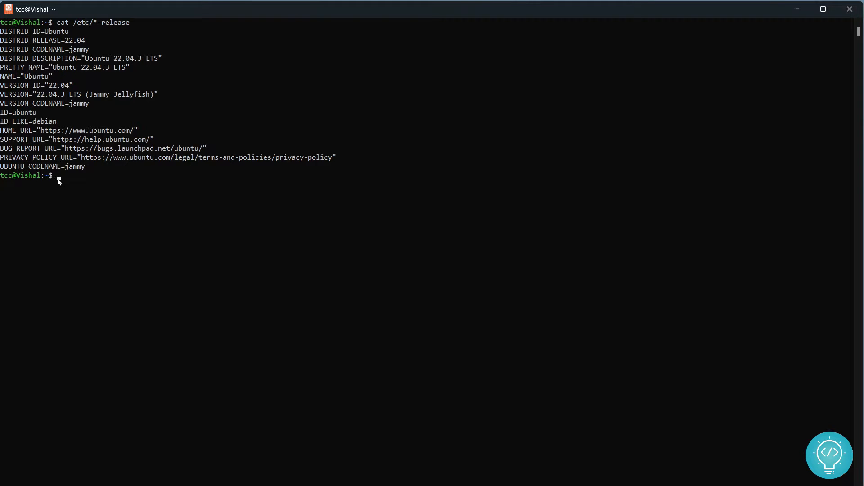
{"action": "type", "text": "sudo apt"}
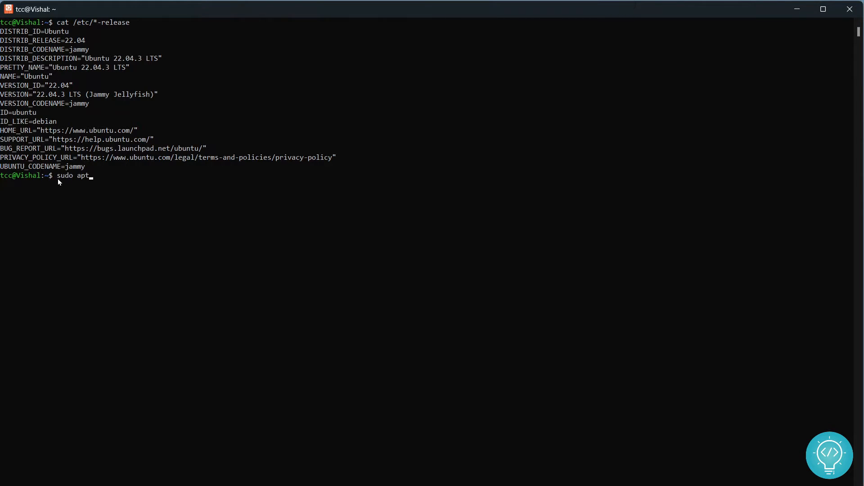
{"action": "type", "text": "update"}
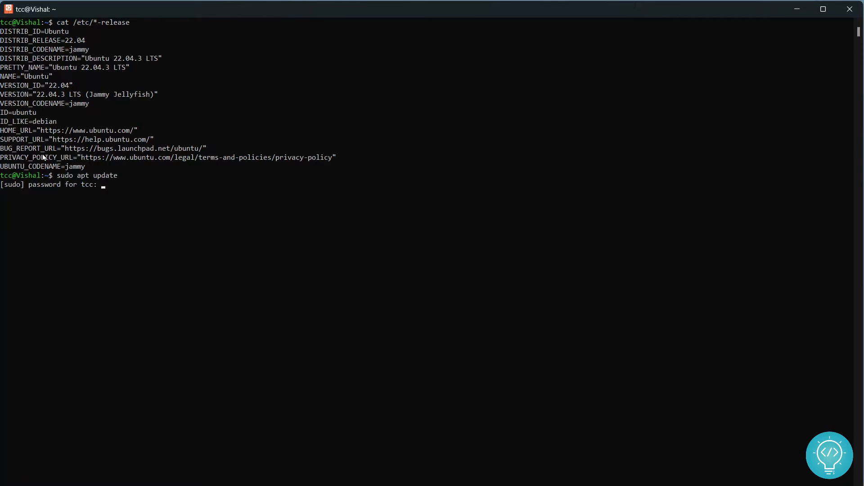
{"action": "key", "text": "Enter"}
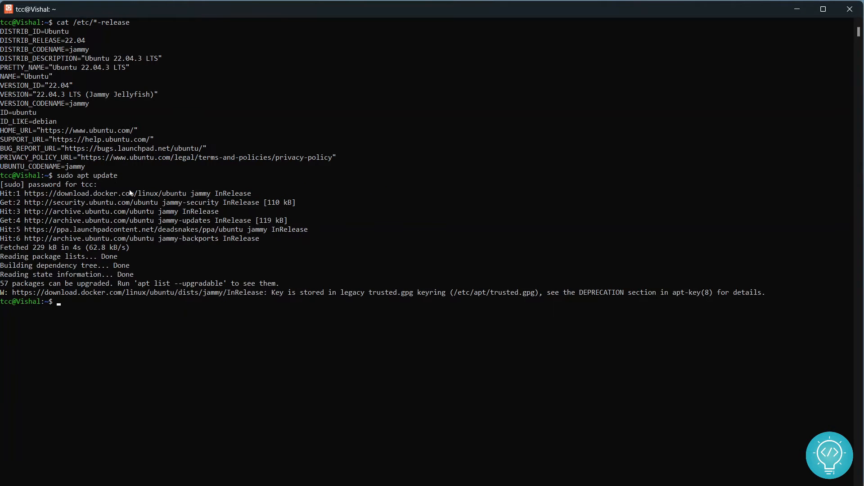
Step: Install mysql-server via sudo apt install, confirming with y at the continue prompt
{"action": "type", "text": "sudo"}
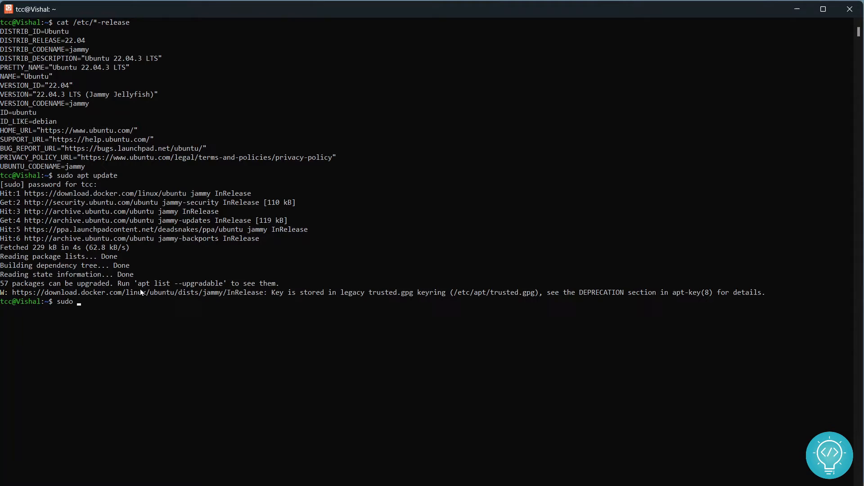
{"action": "type", "text": "apt install mys"}
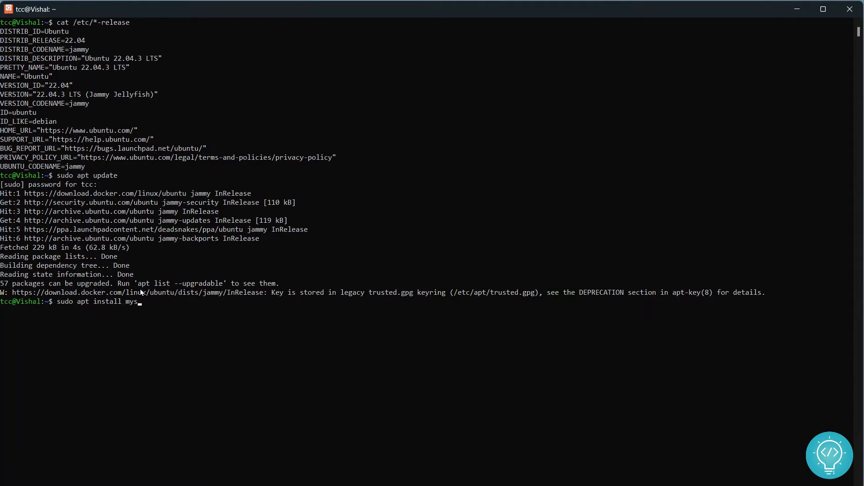
{"action": "type", "text": "ql-server"}
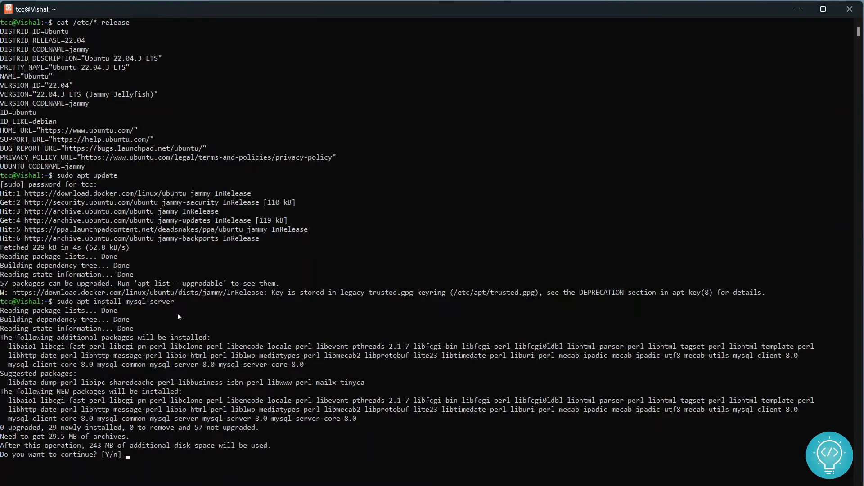
{"action": "type", "text": "y"}
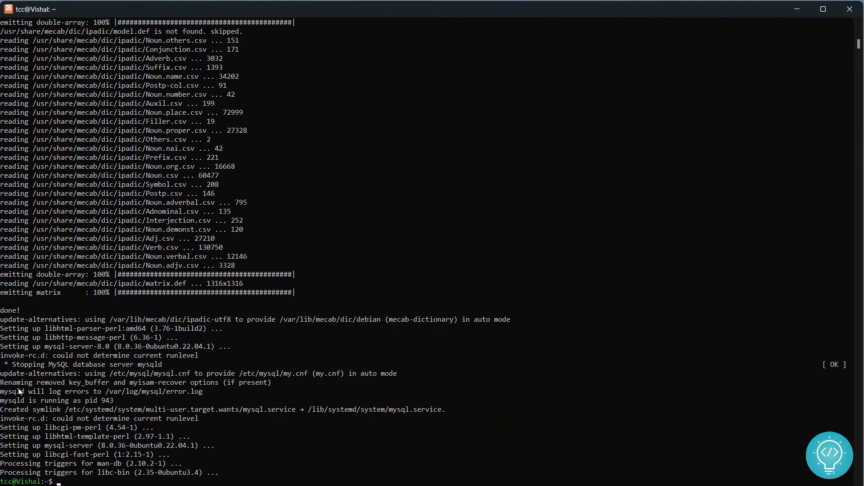
{"action": "mouse_move", "coordinate": [184, 428]}
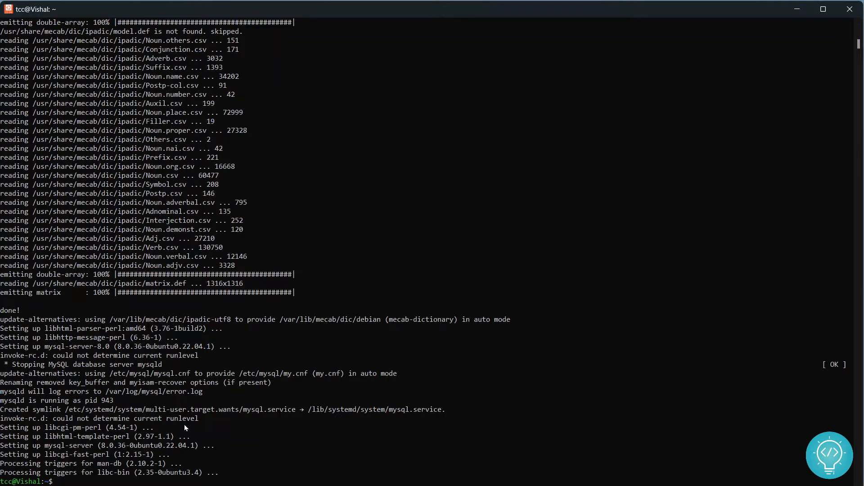
Step: Attempt mysql_secure_installation, which cannot reach the server, then check service mysql status
{"action": "type", "text": "m"}
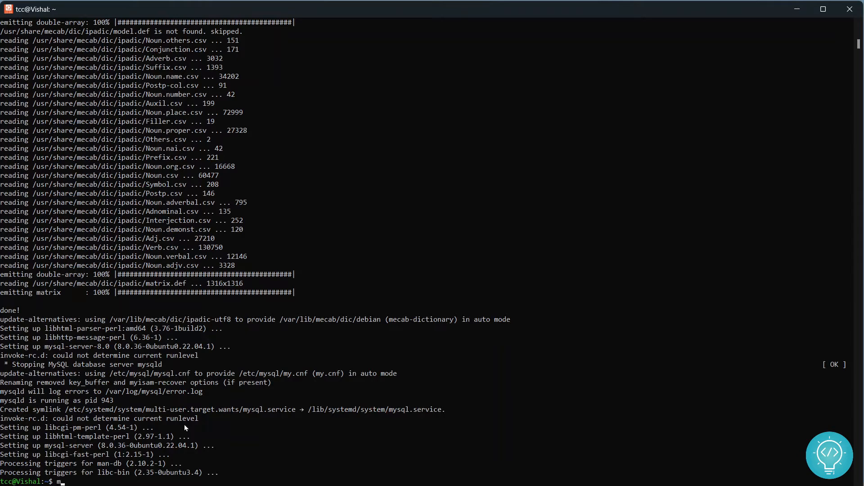
{"action": "type", "text": "ysql_se"}
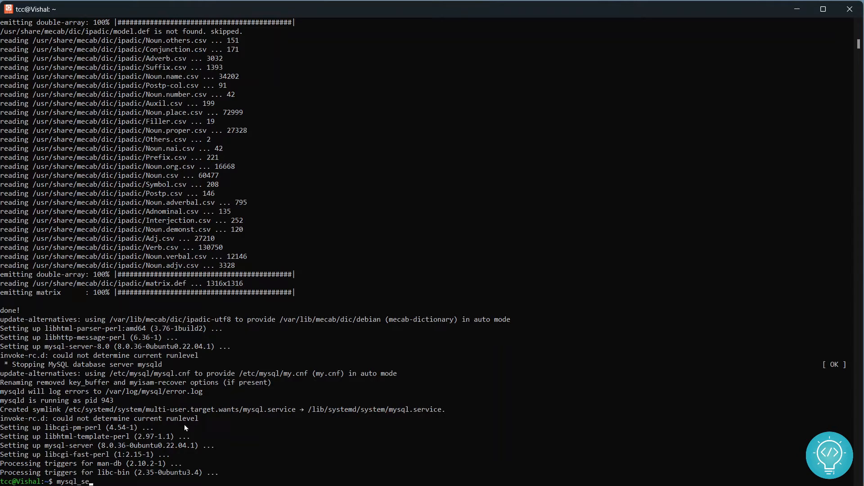
{"action": "type", "text": "cure_insta"}
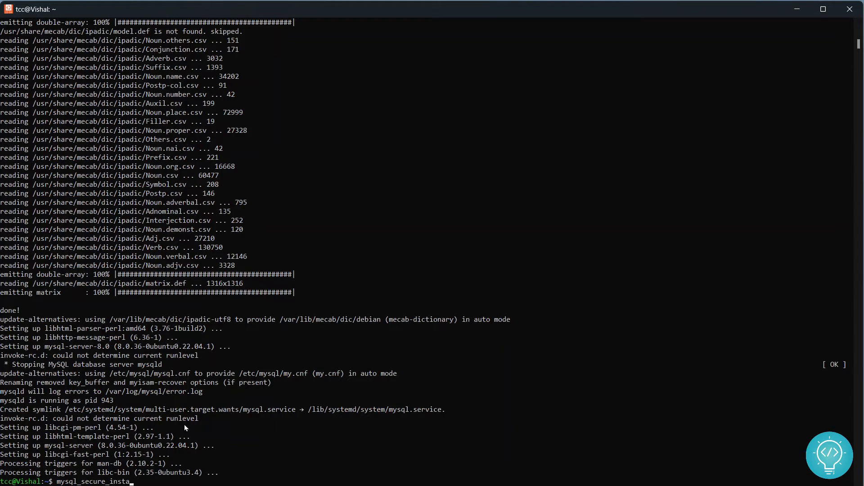
{"action": "type", "text": "llation"}
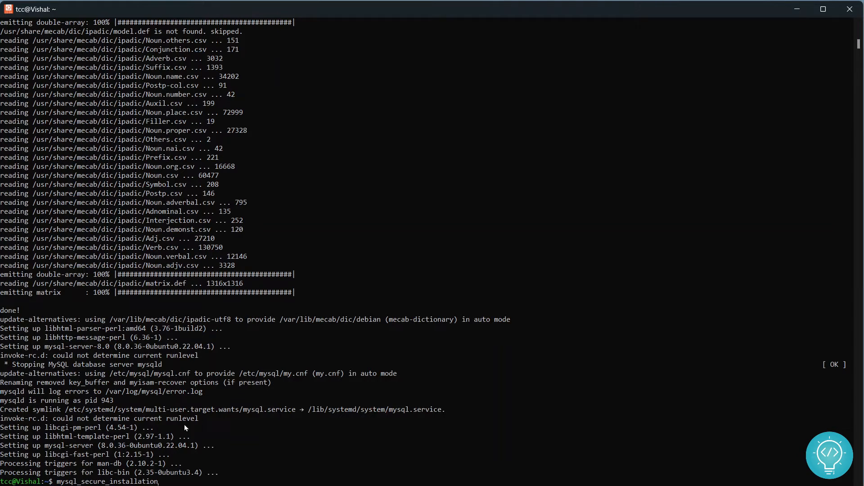
{"action": "scroll", "scroll_direction": "down", "scroll_amount": 3}
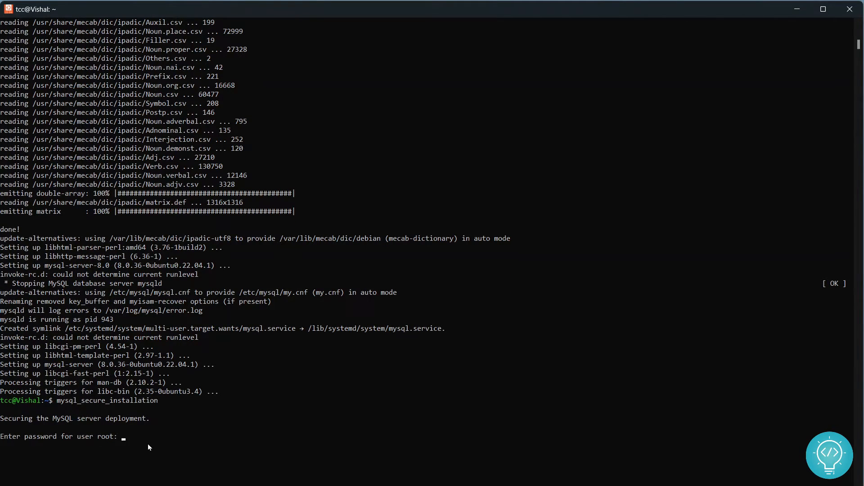
{"action": "mouse_move", "coordinate": [122, 439]}
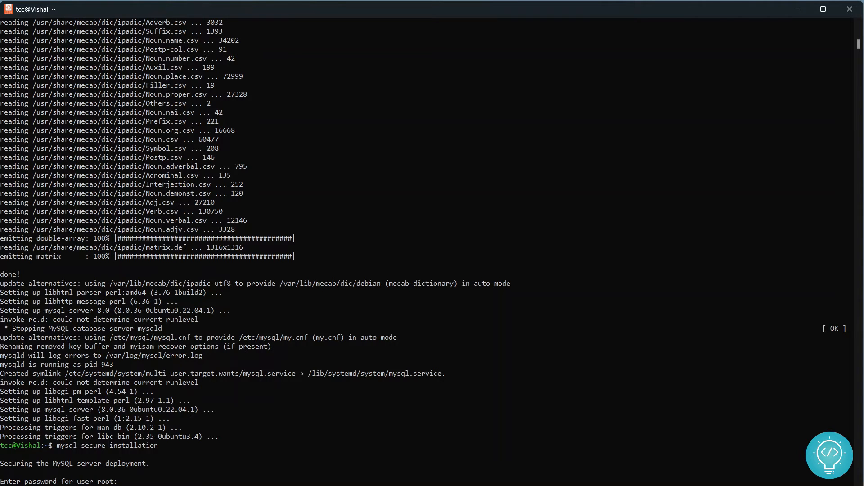
{"action": "type", "text": "service mysql statu"}
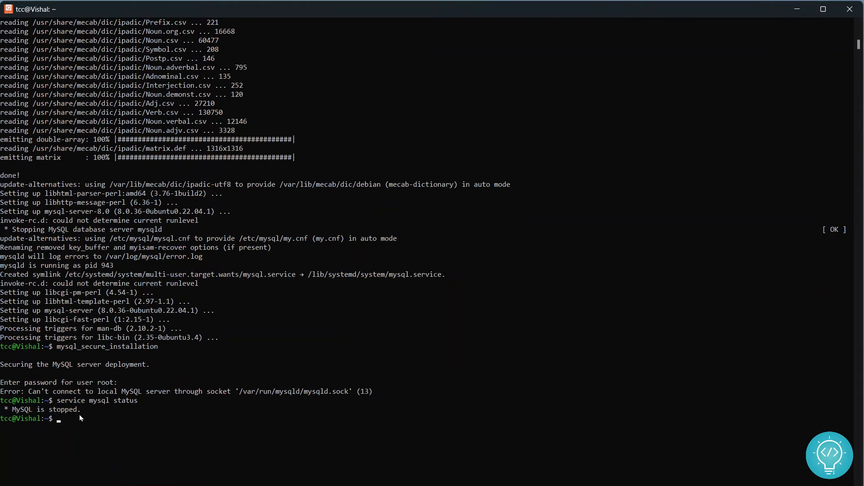
Step: Start the MySQL service with sudo service mysql start
{"action": "type", "text": "sudo"}
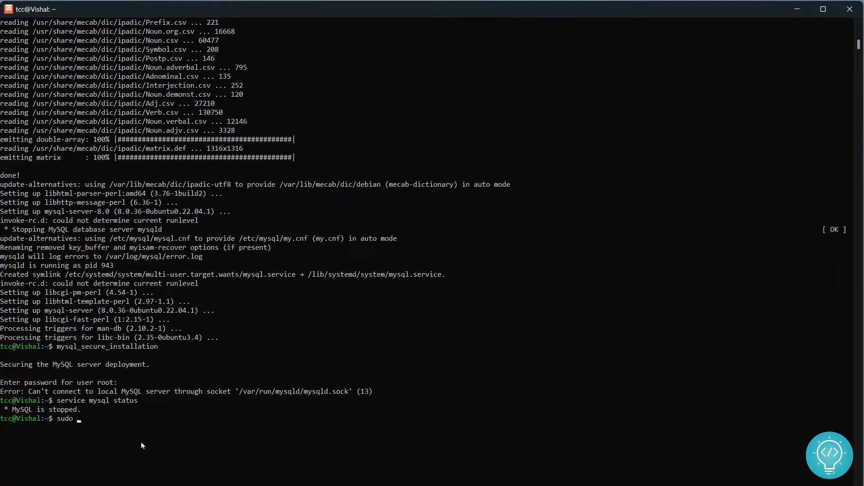
{"action": "type", "text": "service"}
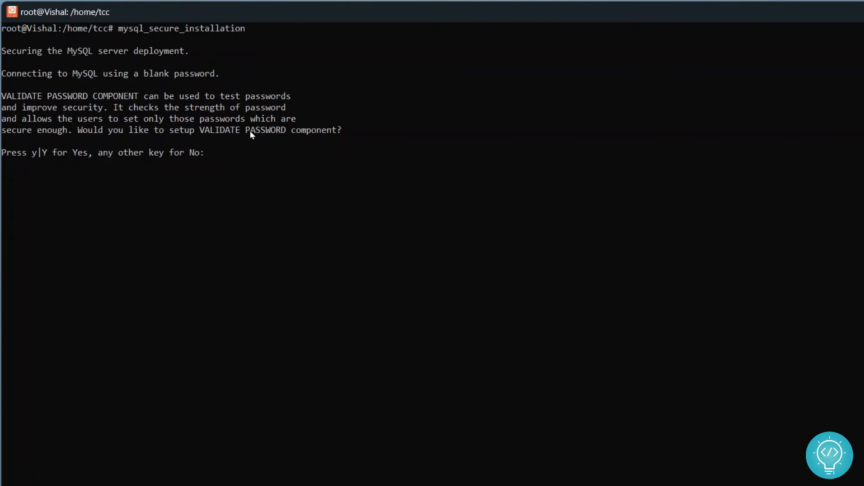
{"action": "mouse_move", "coordinate": [210, 160]}
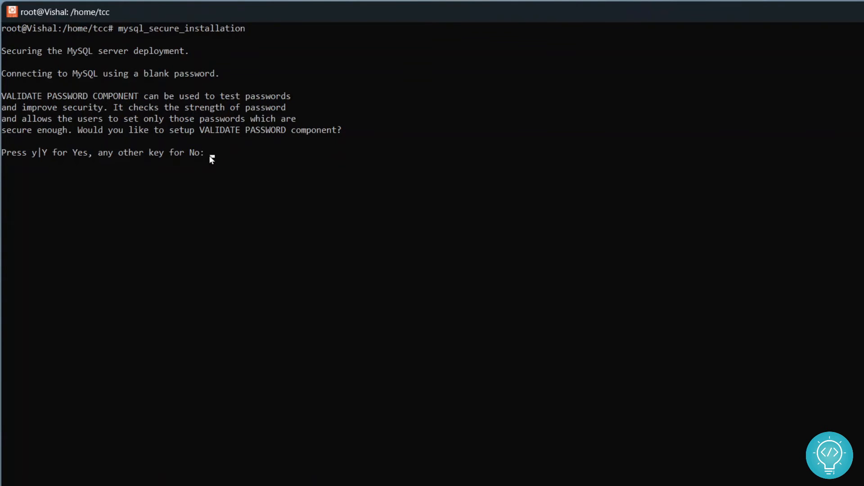
Step: Answer no to setting up the VALIDATE PASSWORD component
{"action": "type", "text": "no"}
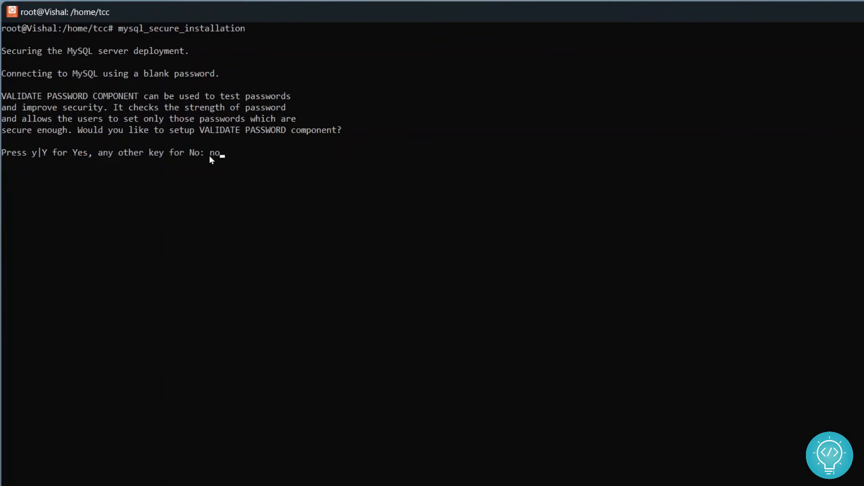
{"action": "mouse_move", "coordinate": [239, 154]}
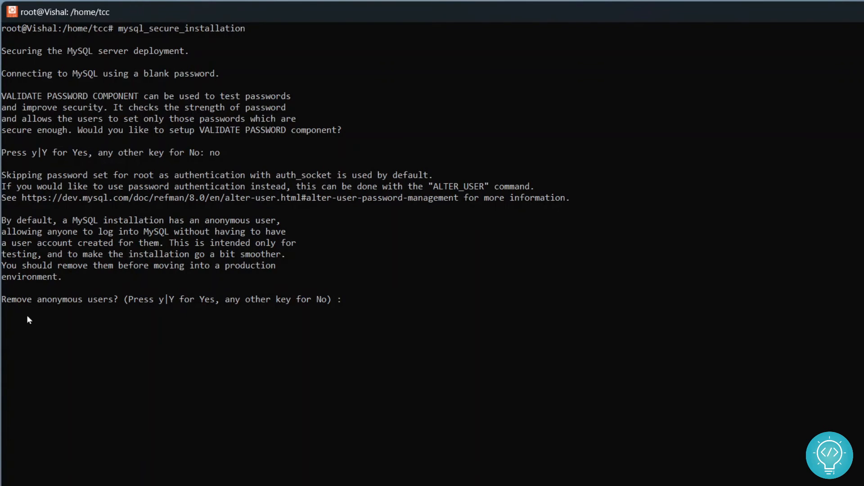
{"action": "mouse_move", "coordinate": [275, 336]}
{"action": "type", "text": "y"}
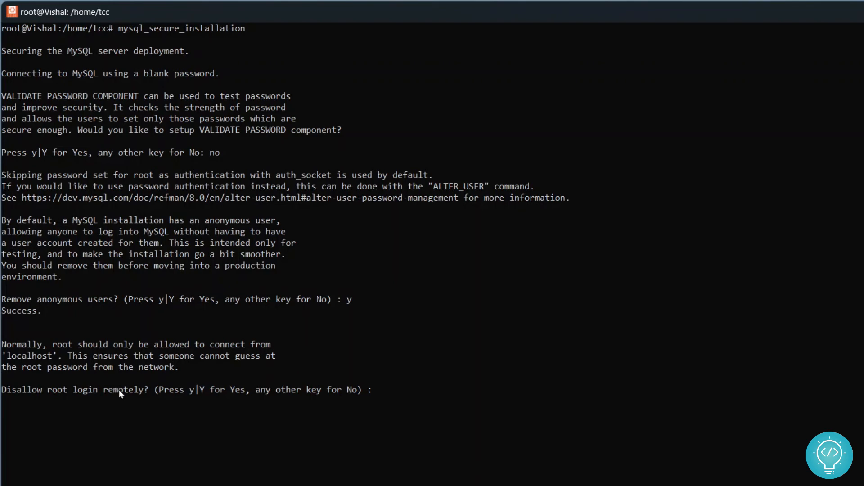
{"action": "mouse_move", "coordinate": [249, 393]}
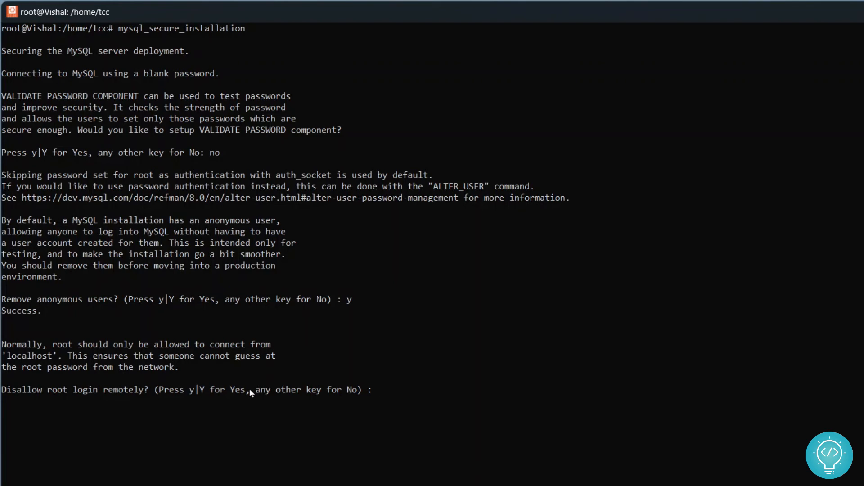
{"action": "mouse_move", "coordinate": [345, 374]}
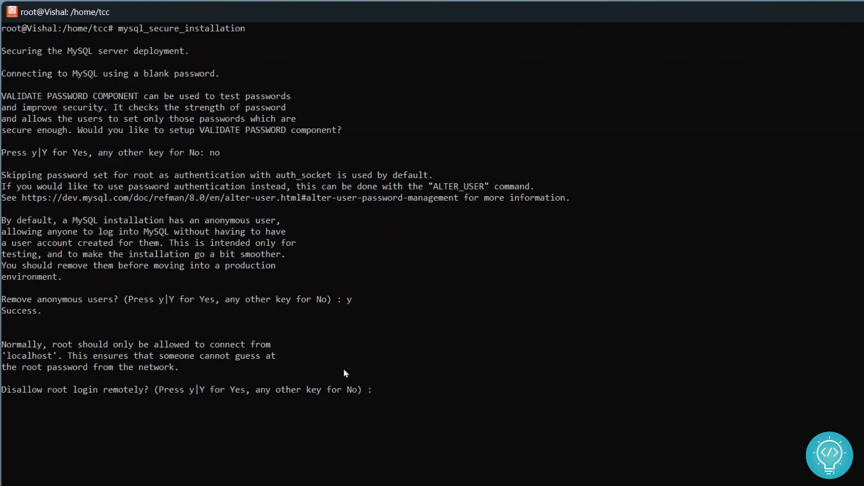
Step: Keep remote root login (no), remove the test database (y) and reload privilege tables (y)
{"action": "type", "text": "no"}
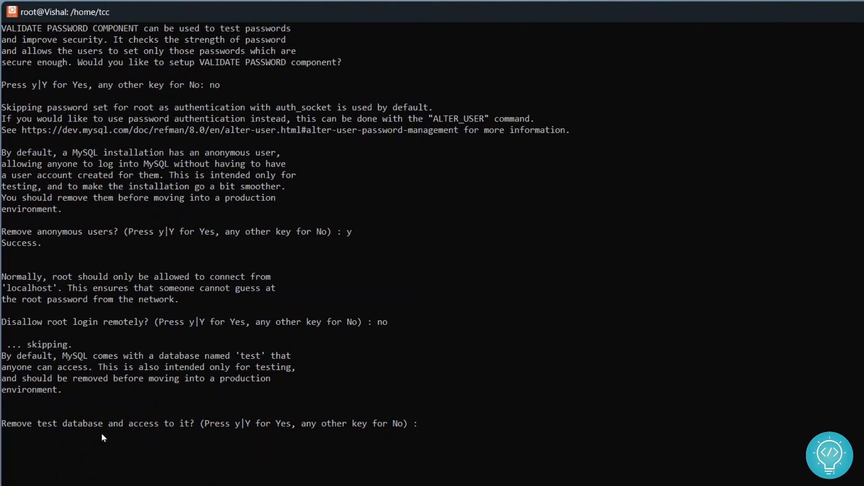
{"action": "type", "text": "y"}
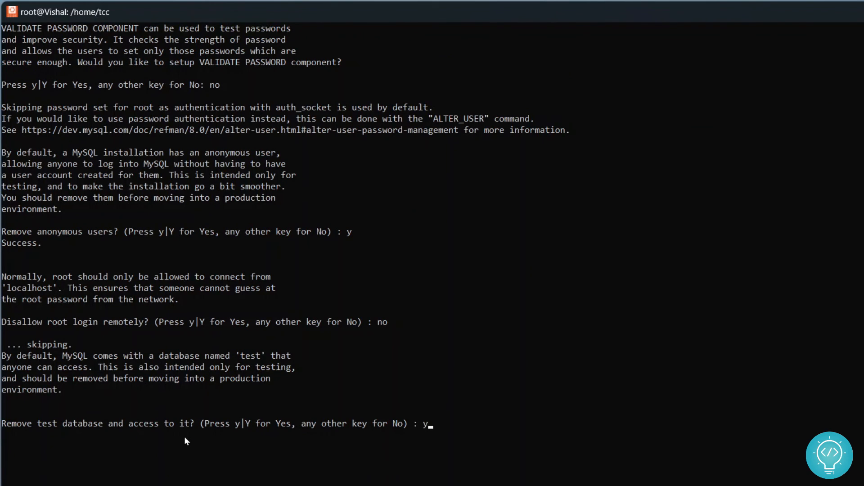
{"action": "key", "text": "Return"}
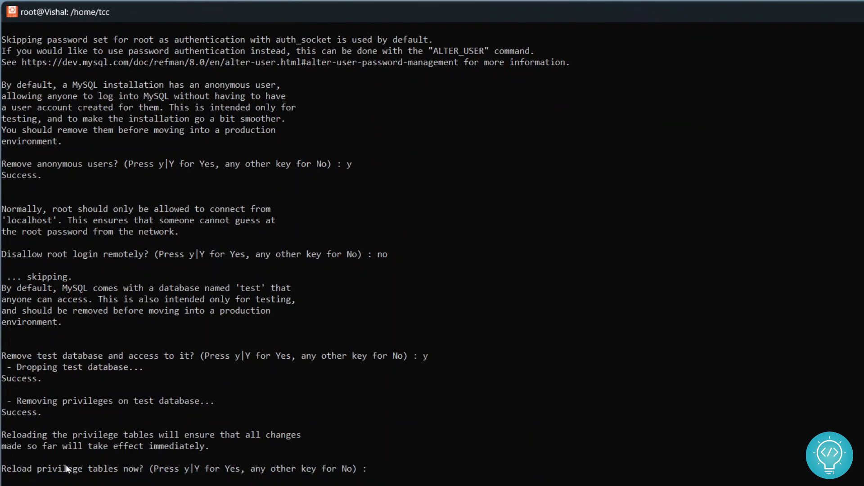
{"action": "mouse_move", "coordinate": [301, 300]}
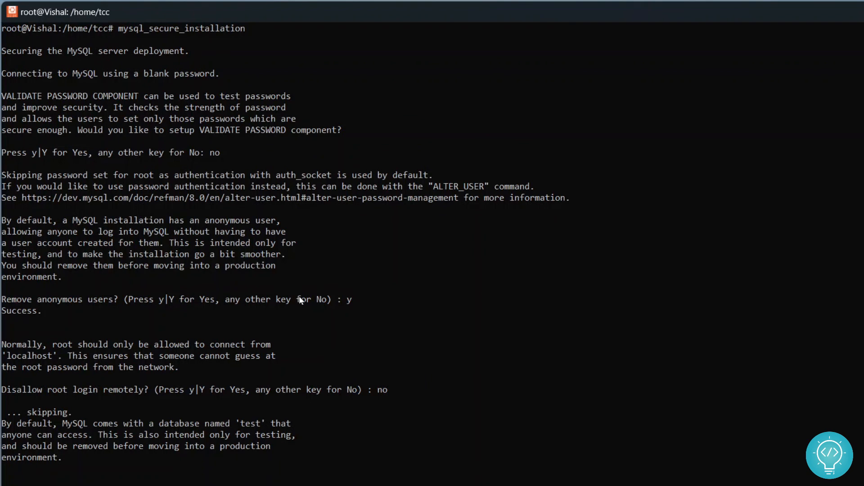
{"action": "type", "text": "y"}
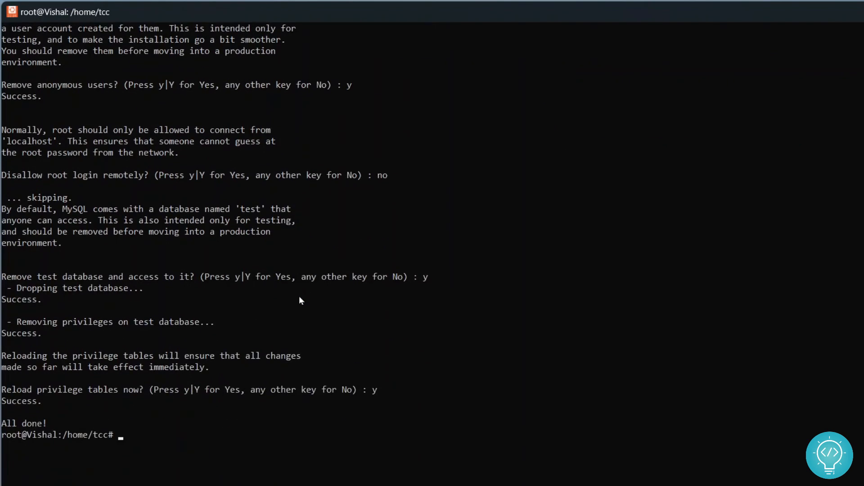